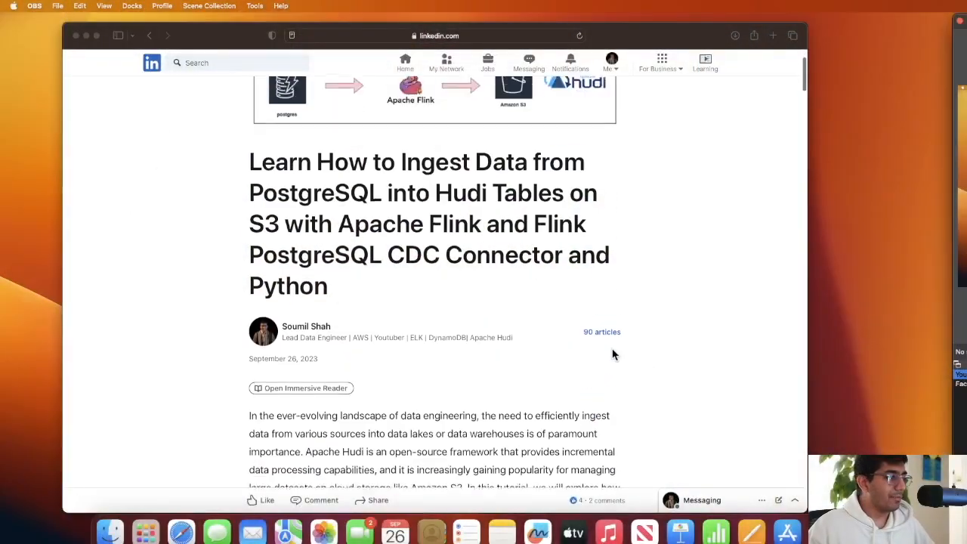
Review the docker-compose.yml postgres service and begin a docker-compose command in the terminal.
scroll("down", 3)
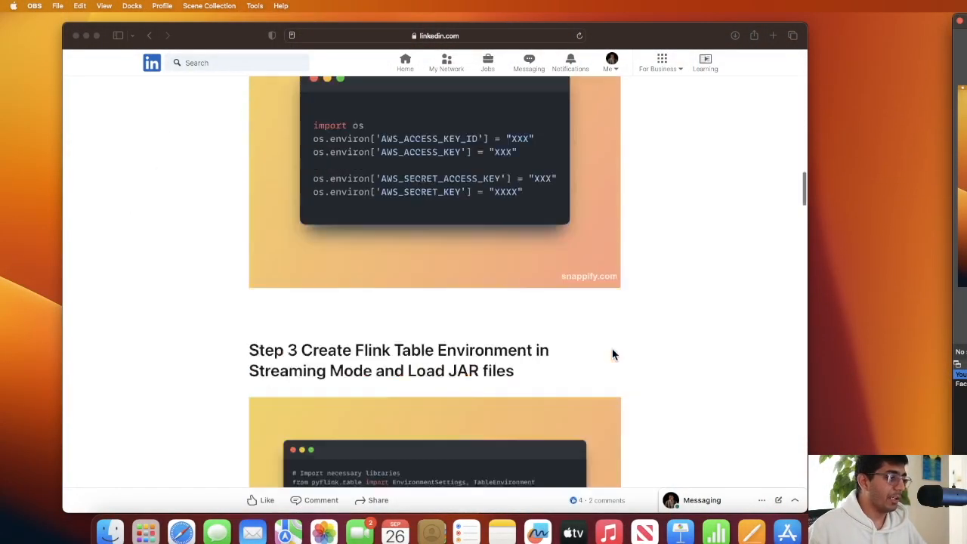
scroll("down", 3)
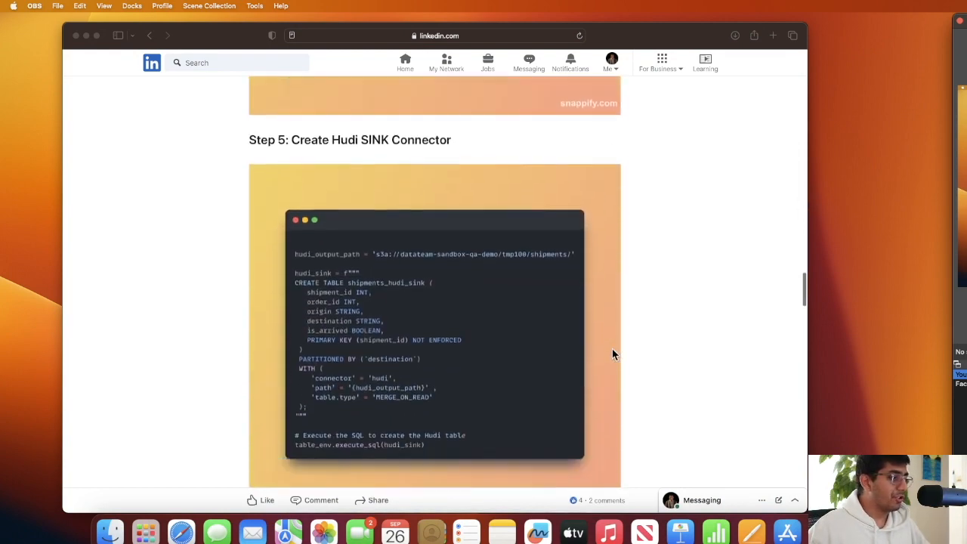
scroll("down", 3)
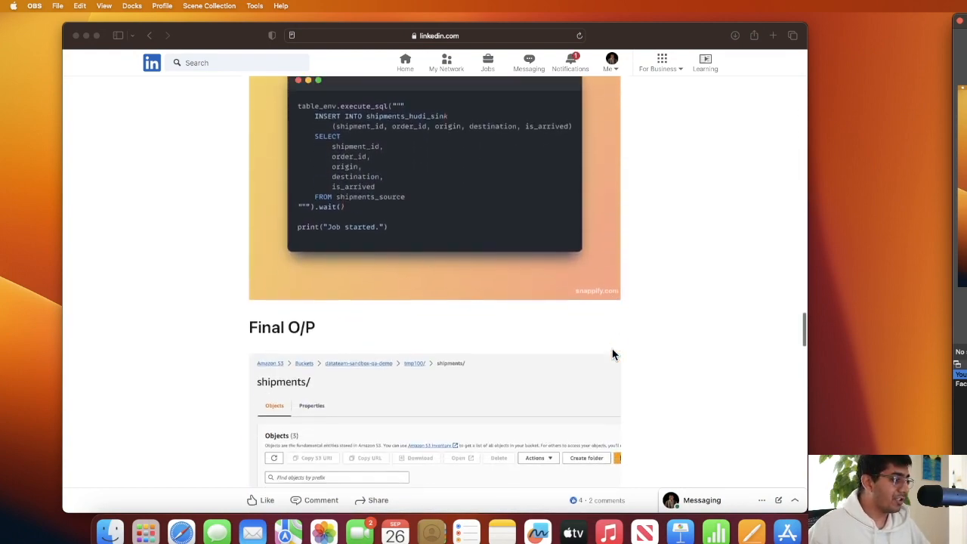
scroll("down", 3)
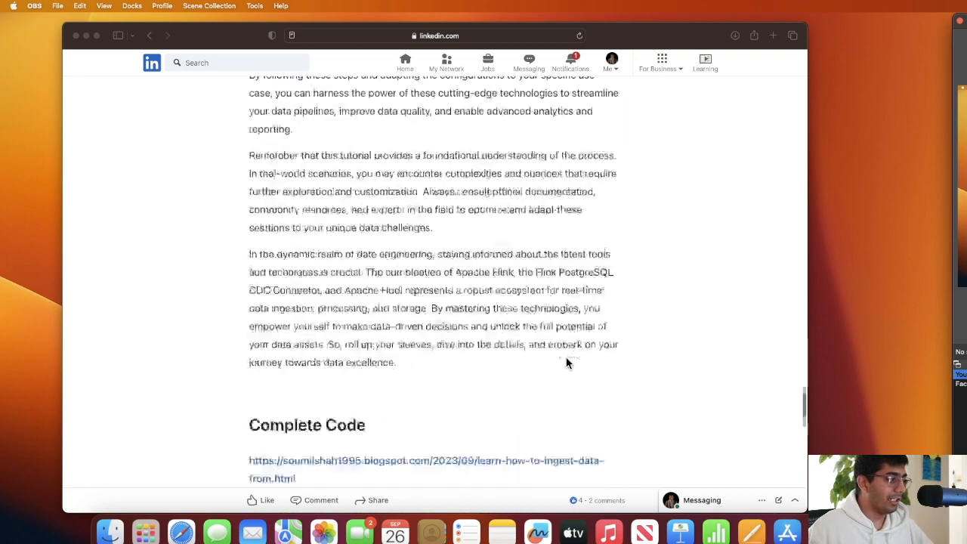
scroll("down", 3)
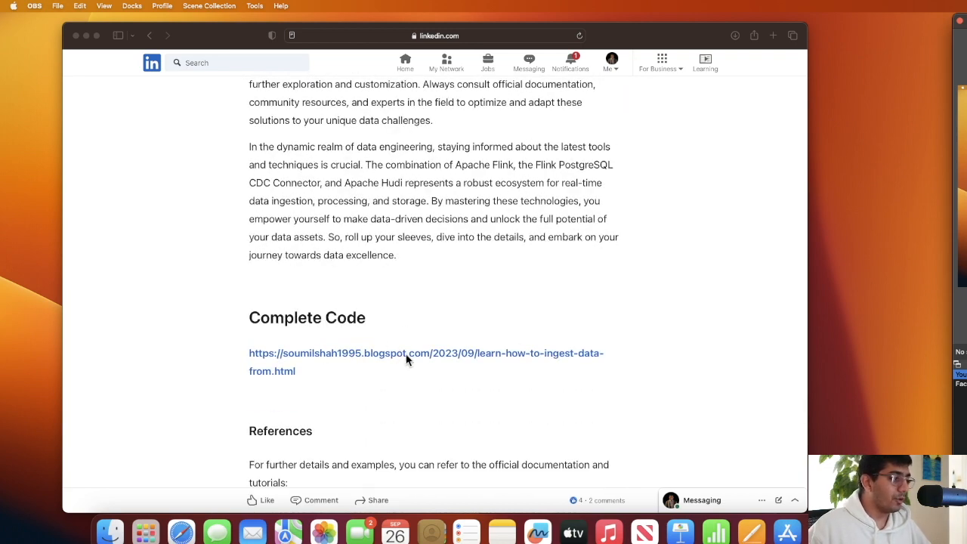
mouse_move(372, 362)
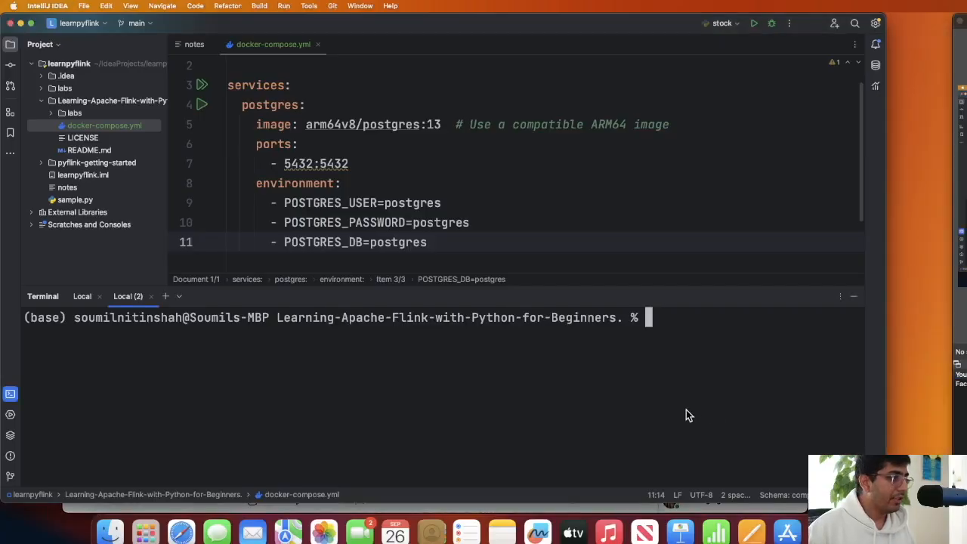
type("docker-com")
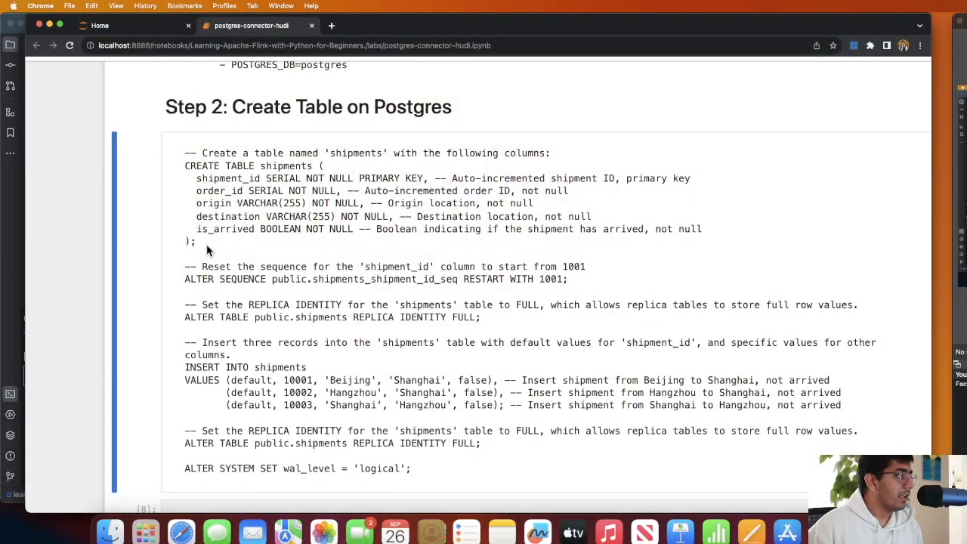
Walk through the Step 2 SQL: CREATE TABLE shipments, sequence reset, replica identity and the three inserts.
left_click_drag(184, 164, 194, 241)
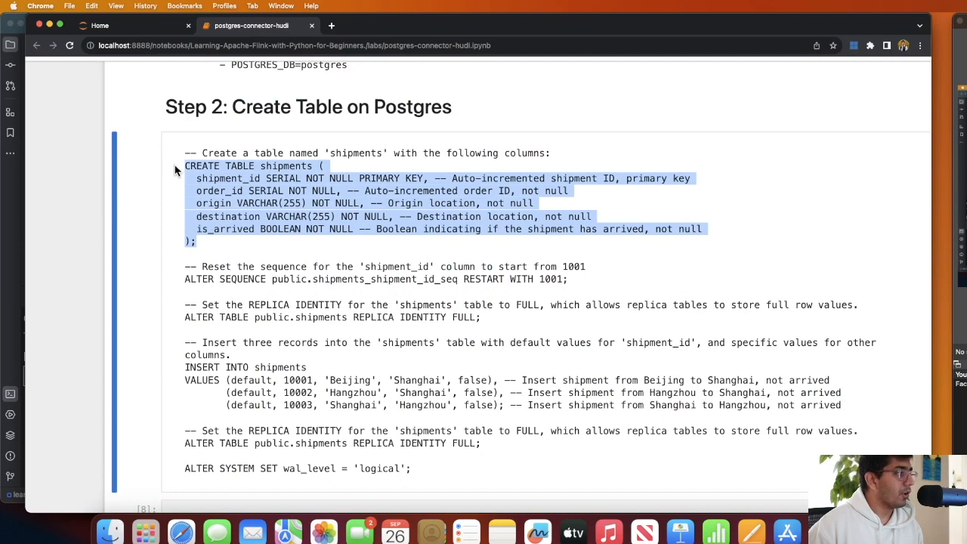
scroll("down", 3)
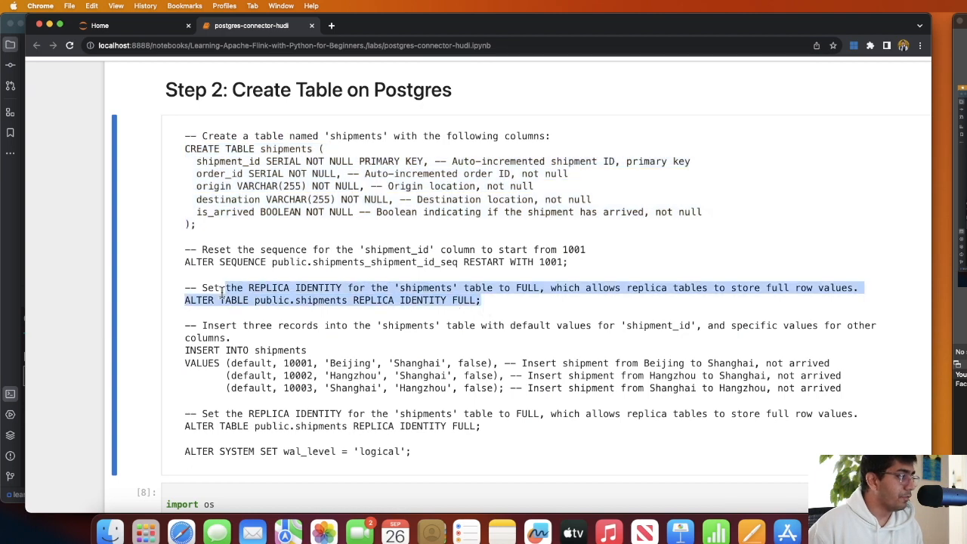
scroll("down", 3)
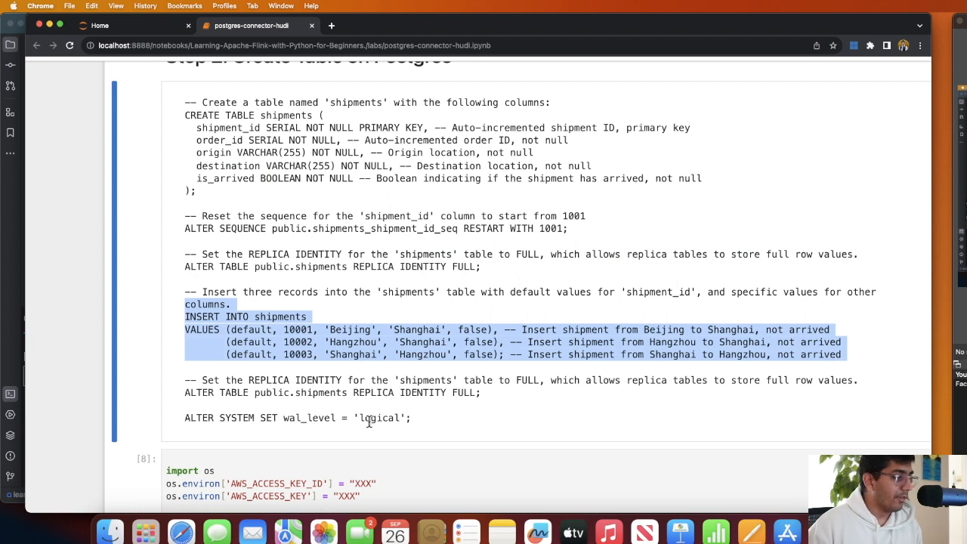
mouse_move(420, 417)
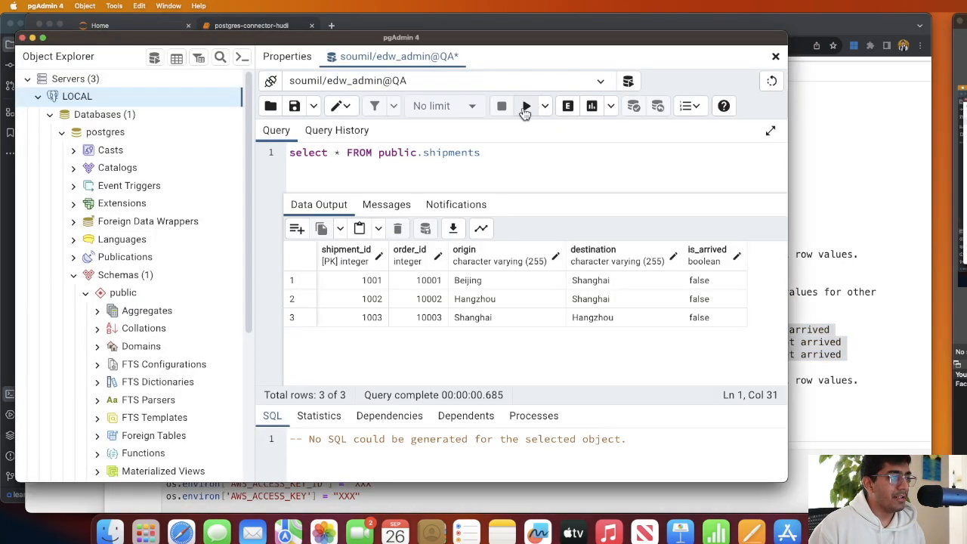
Execute select * from public.shipments, returning shipments 1001–1003 with is_arrived false.
left_click(526, 106)
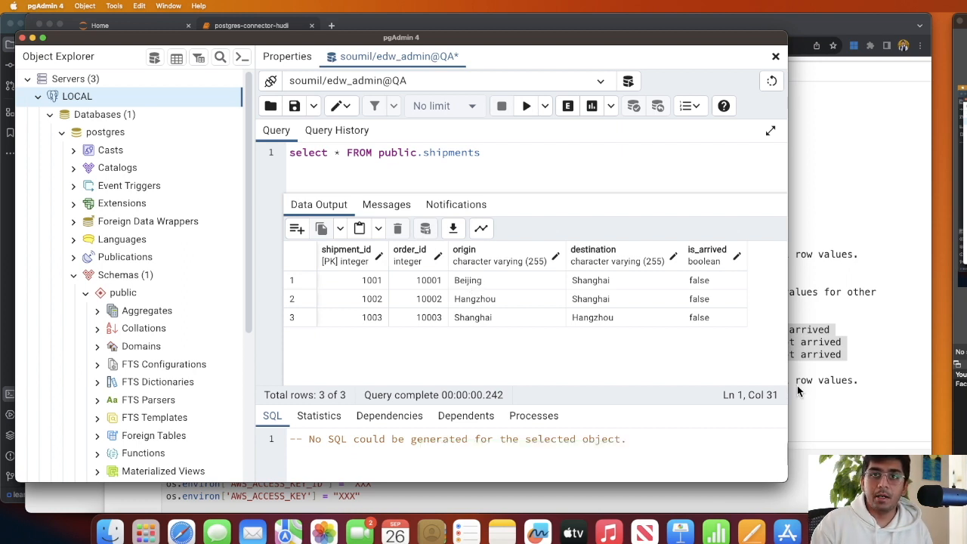
mouse_move(592, 315)
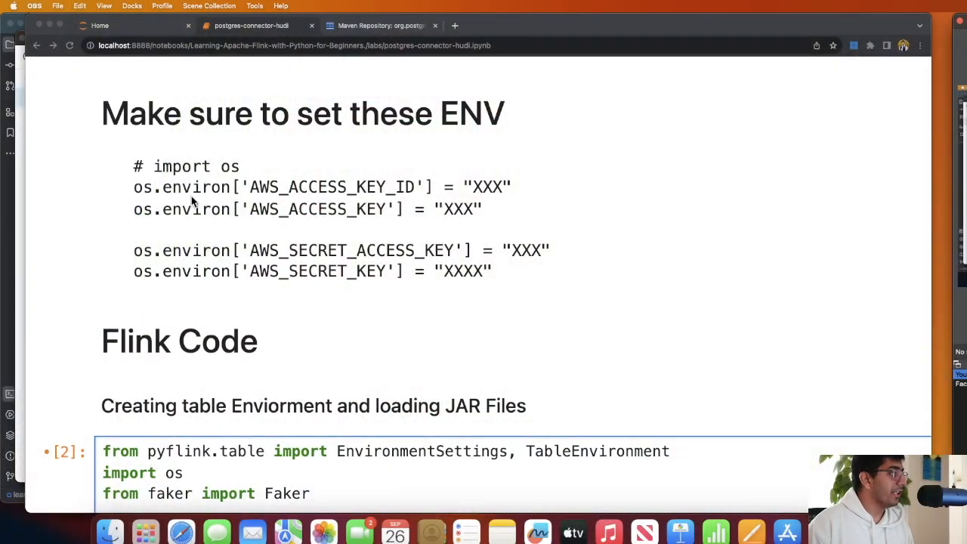
Locate the Flink code cell and point out the in_streaming_mode table environment setting.
scroll("down", 3)
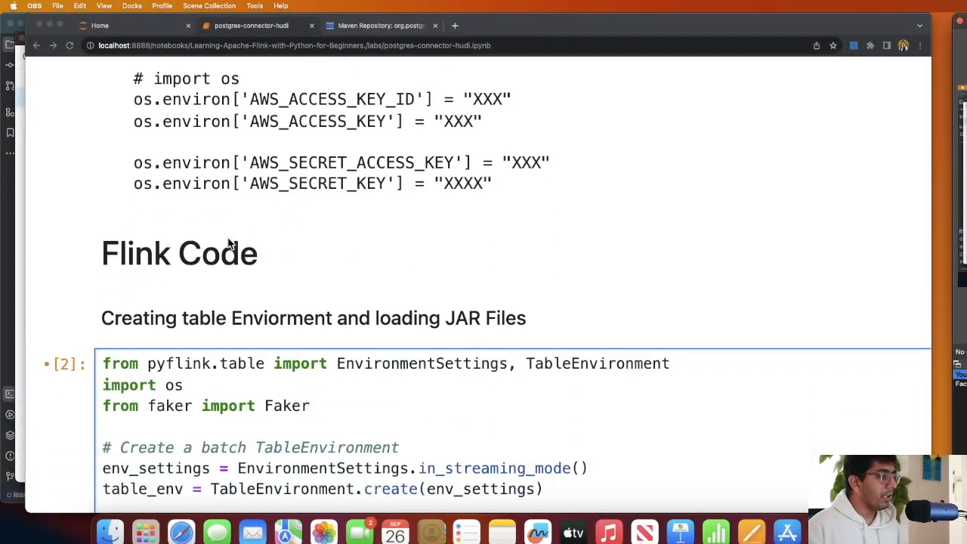
scroll("down", 3)
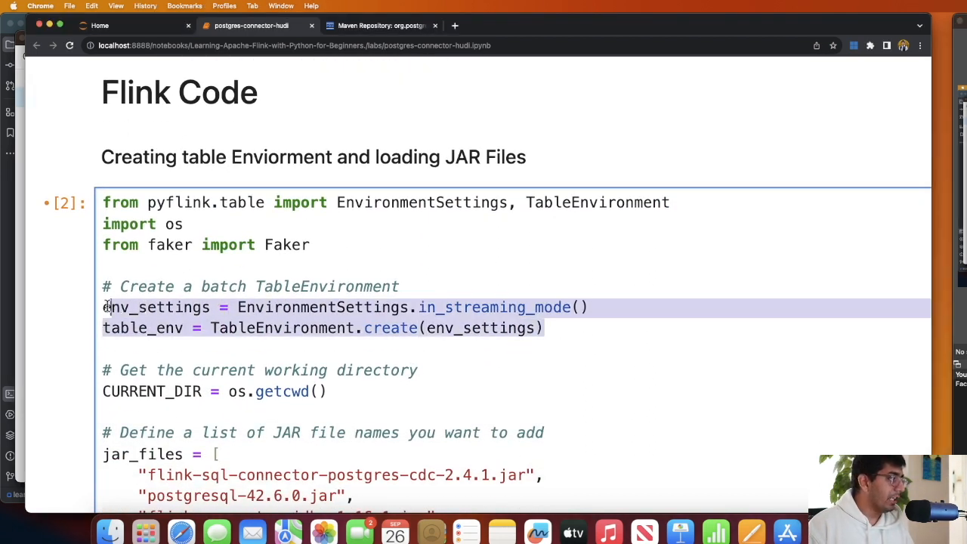
double_click(495, 306)
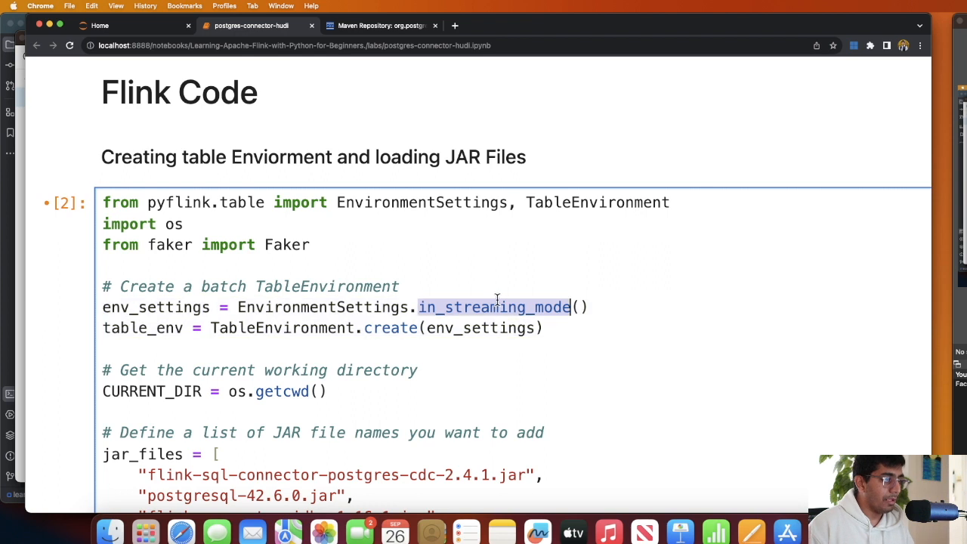
scroll("down", 3)
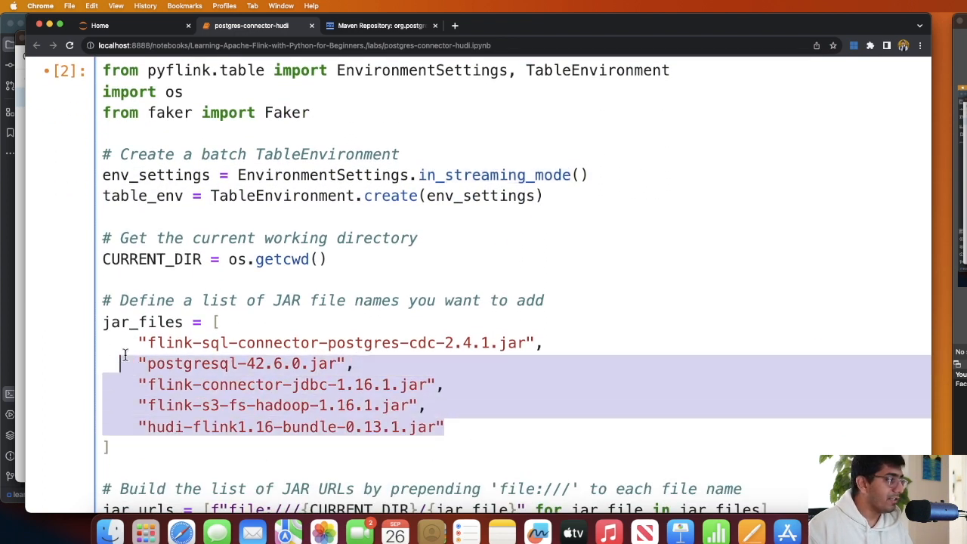
scroll("down", 3)
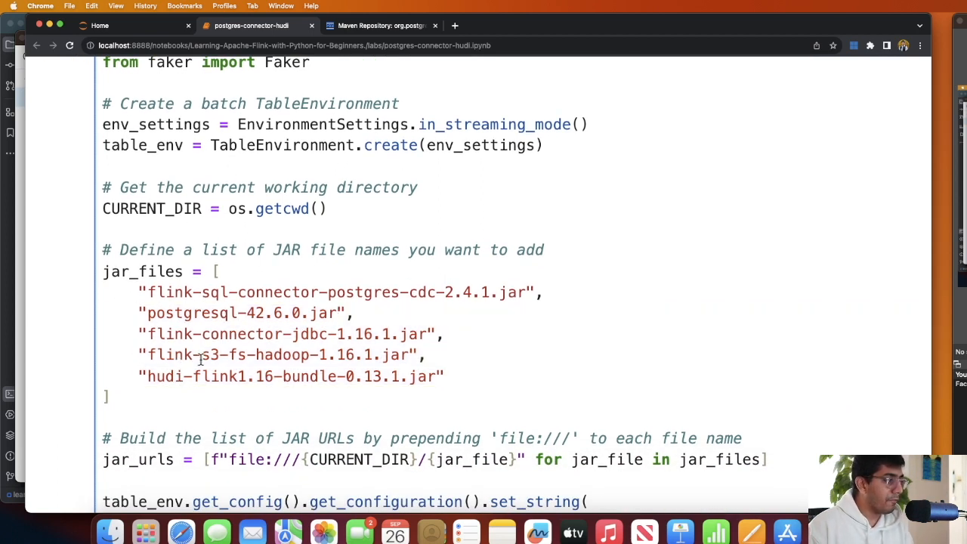
Highlight the Hudi bundle JAR entry and the full list of five connector JAR files.
left_click(139, 354)
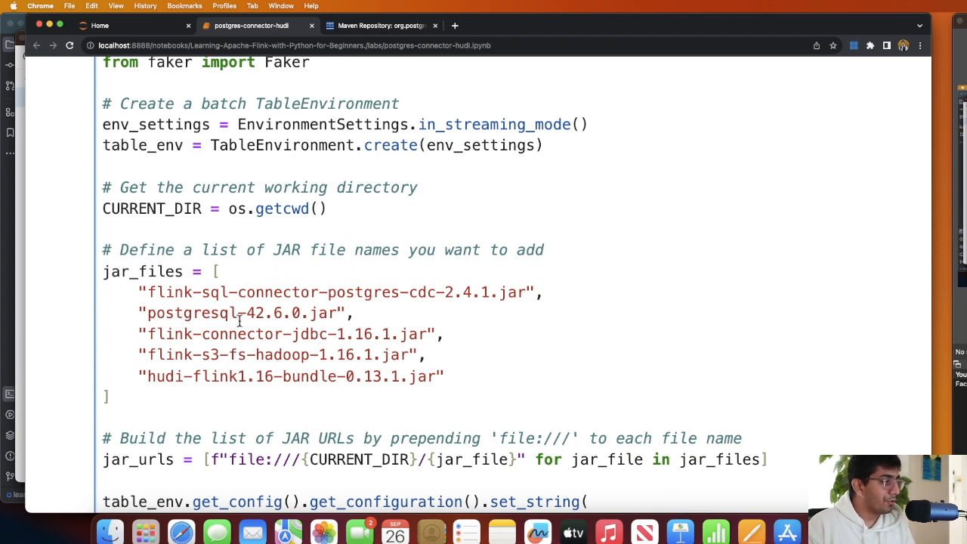
left_click(139, 355)
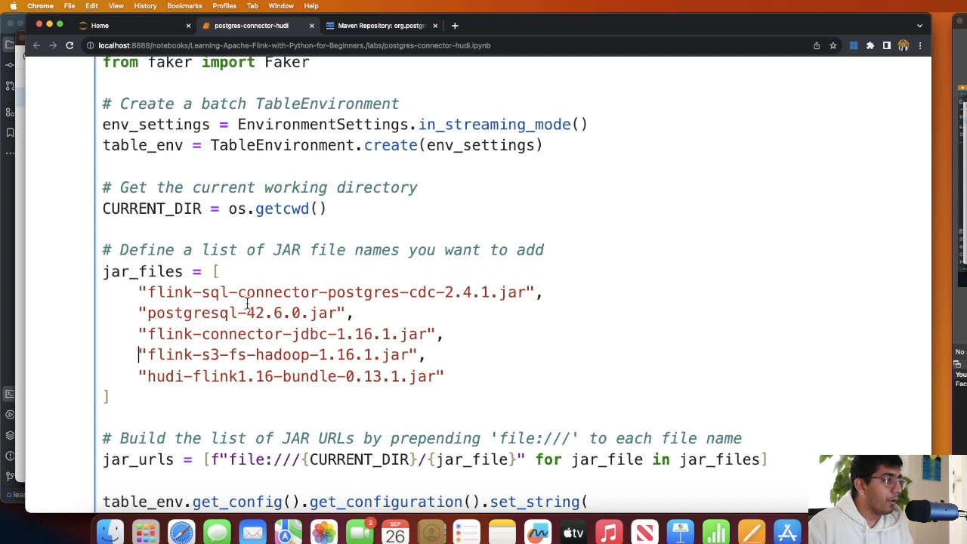
double_click(425, 376)
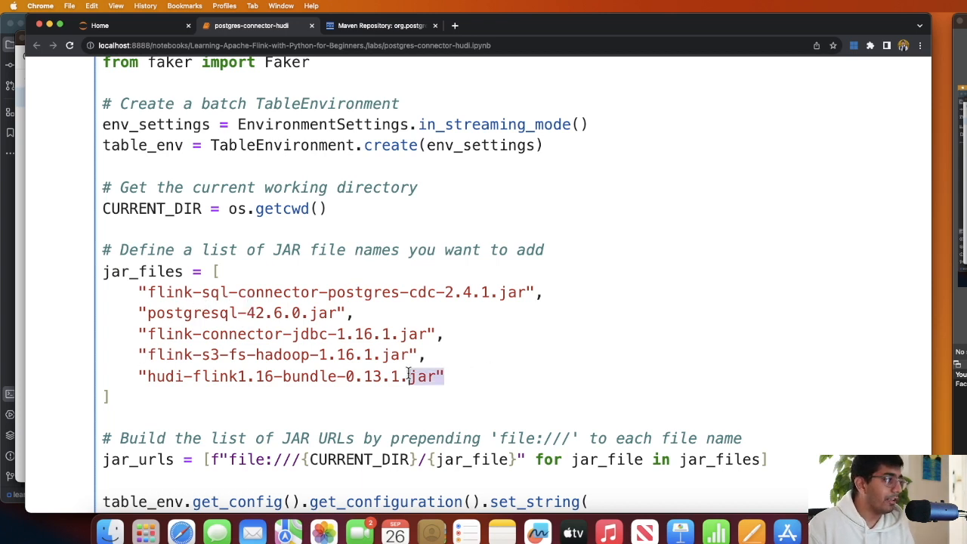
left_click_drag(405, 376, 139, 293)
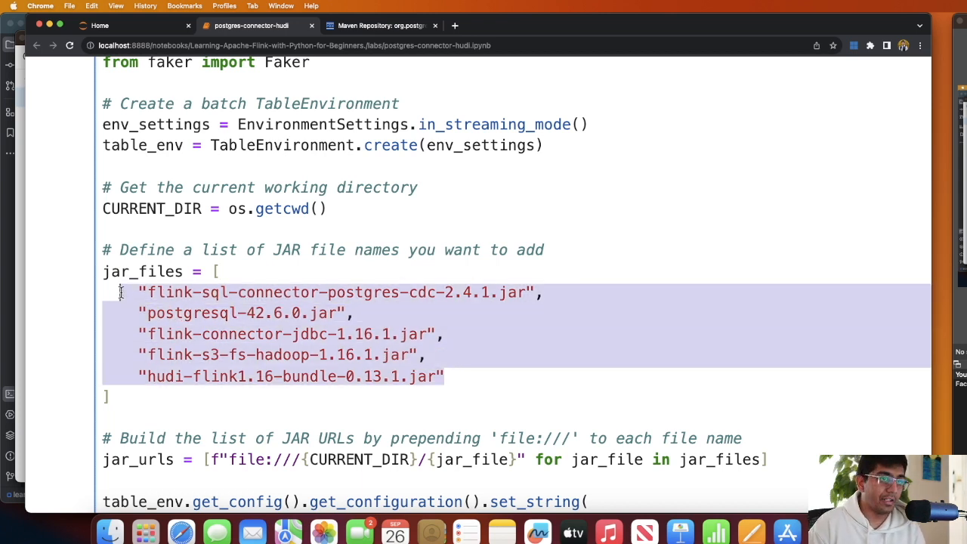
scroll("down", 3)
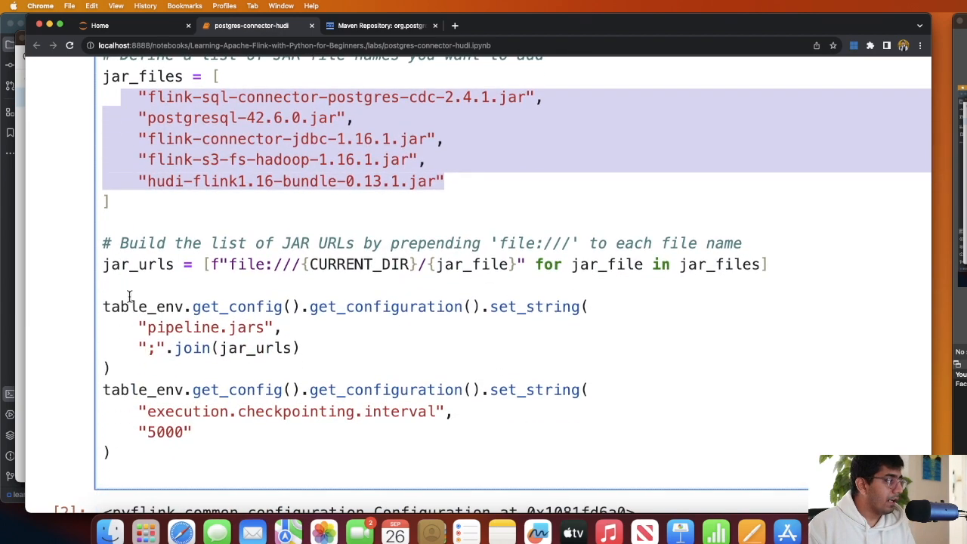
left_click(469, 175)
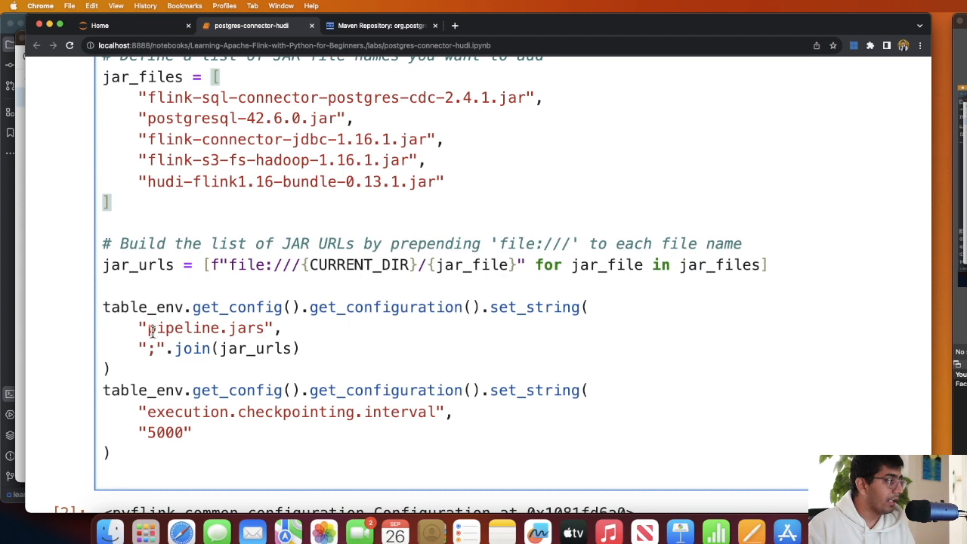
double_click(205, 326)
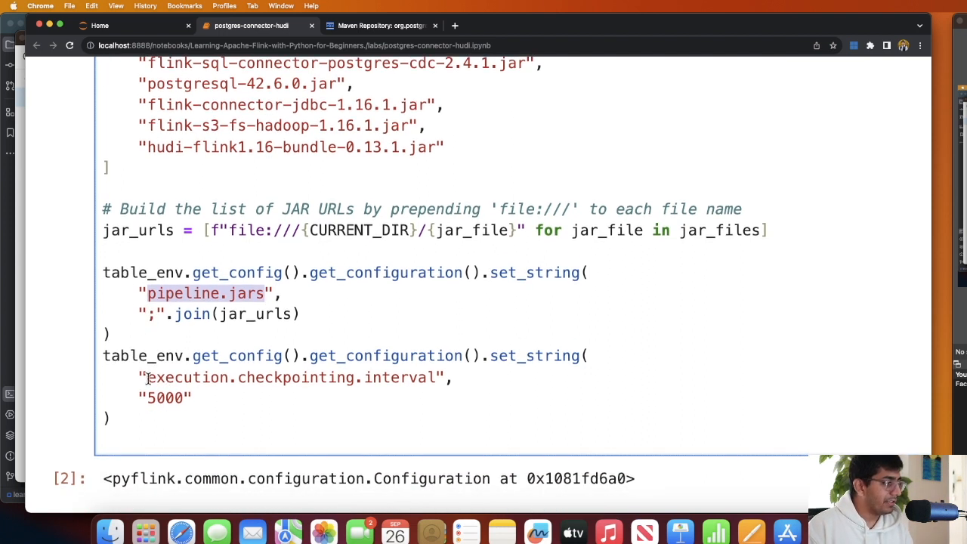
double_click(293, 378)
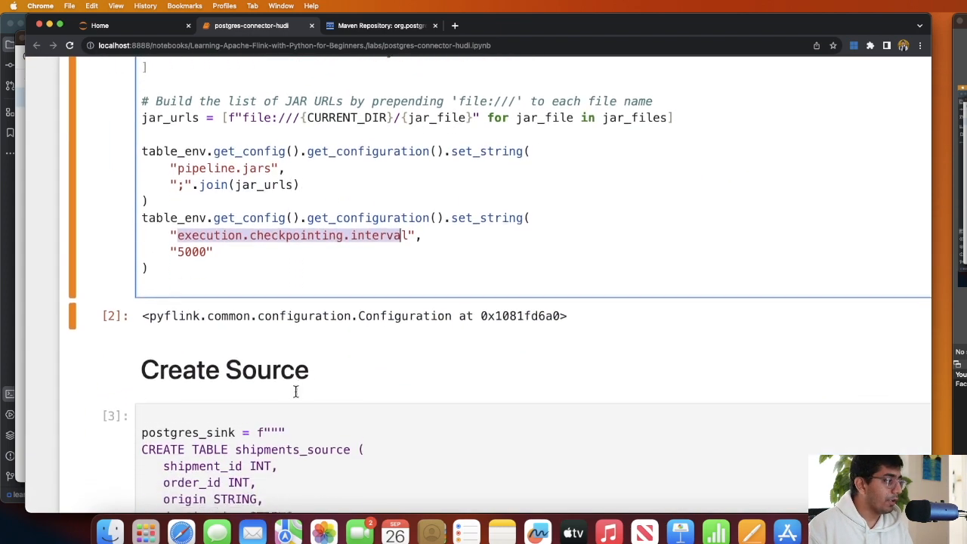
scroll("down", 3)
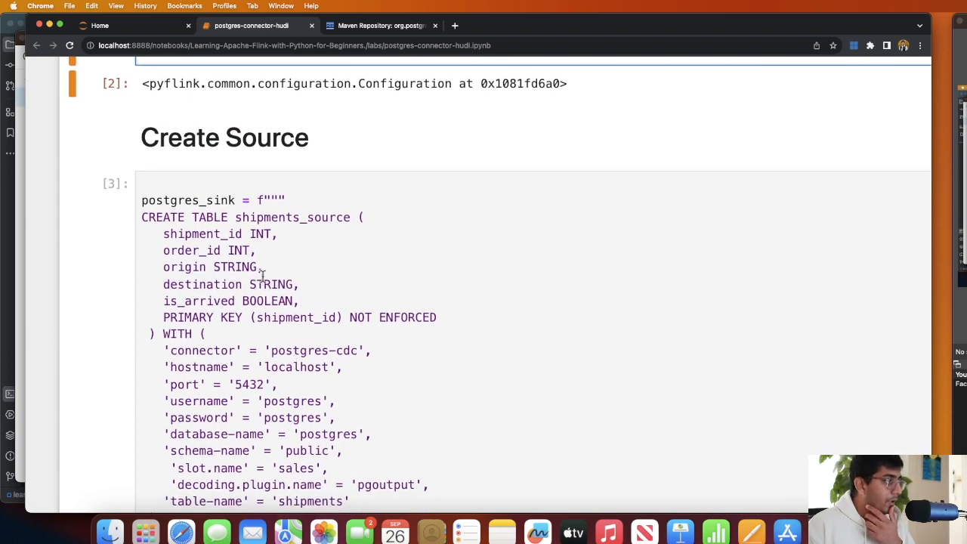
left_click_drag(163, 233, 299, 300)
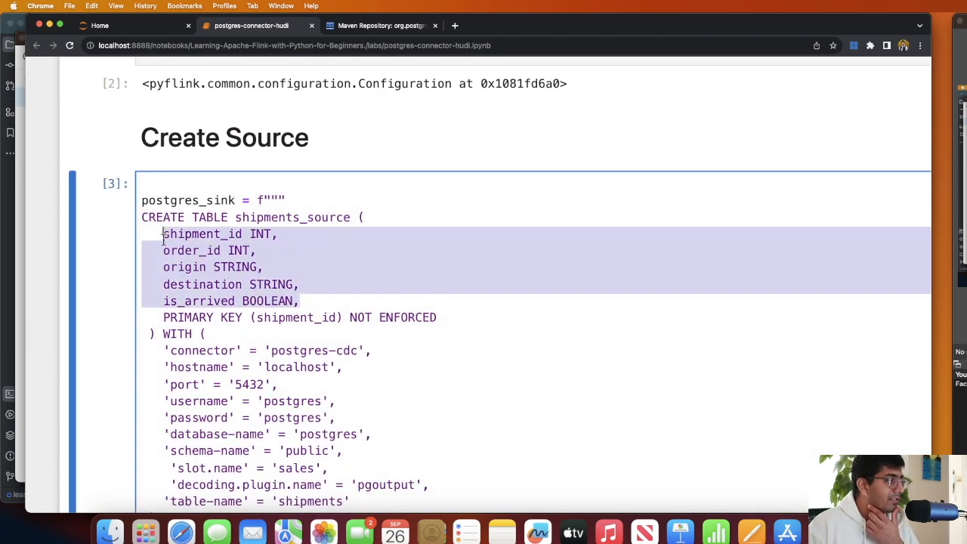
scroll("down", 3)
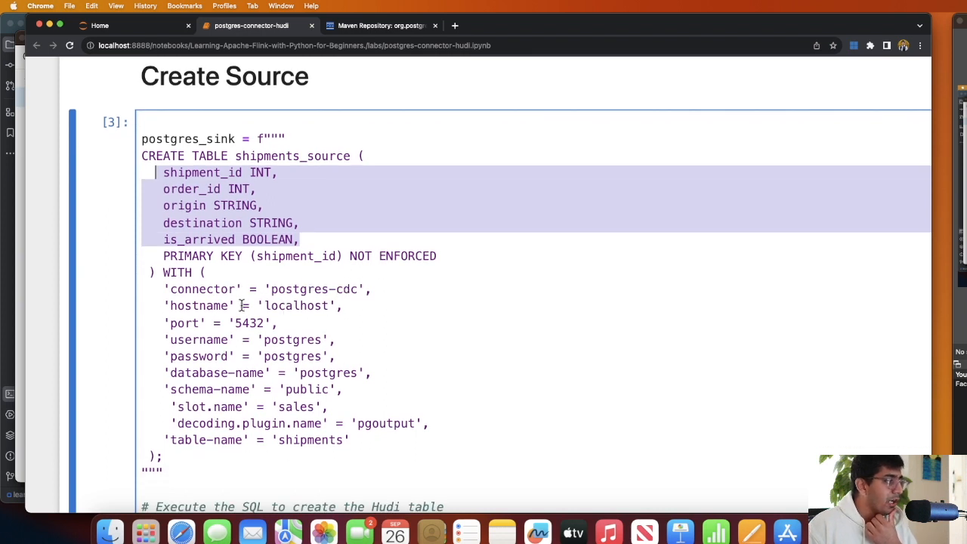
mouse_move(260, 329)
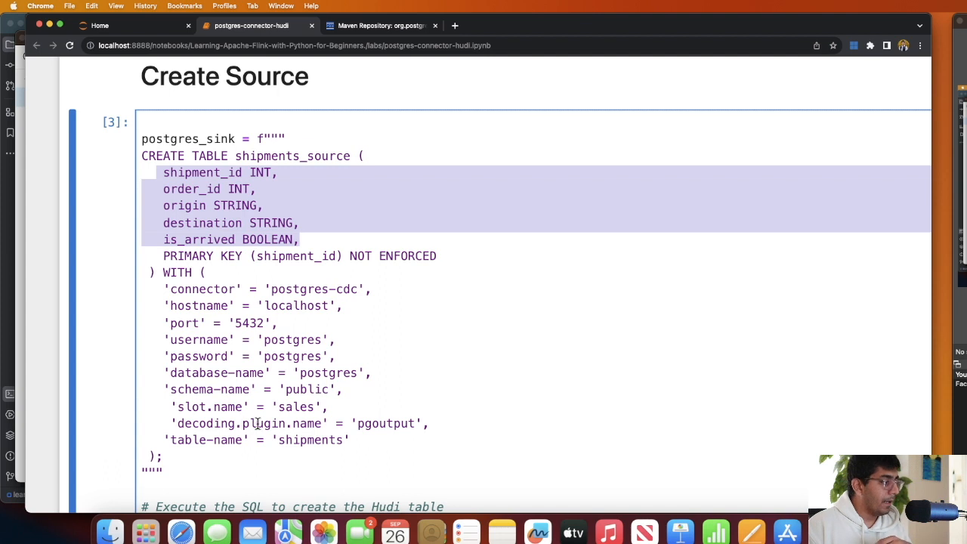
double_click(310, 440)
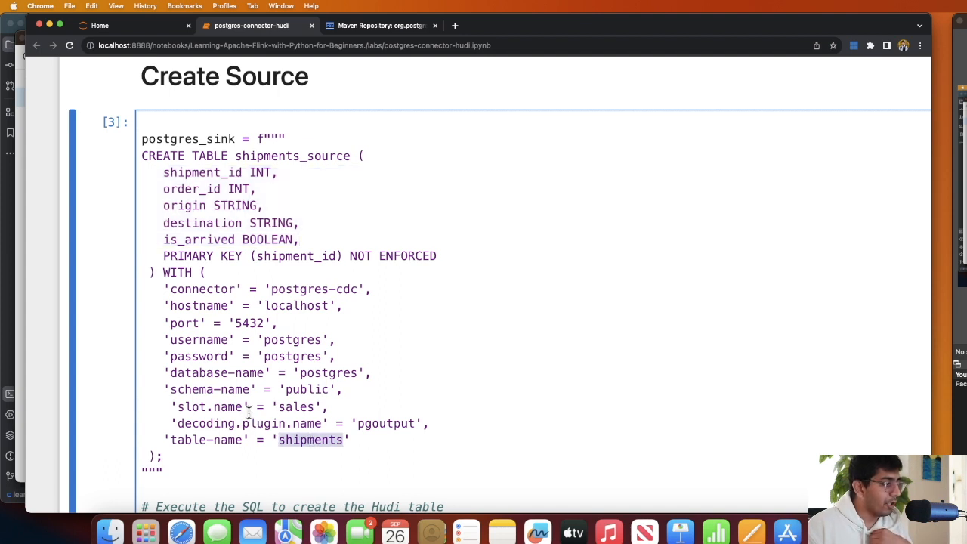
left_click(344, 440)
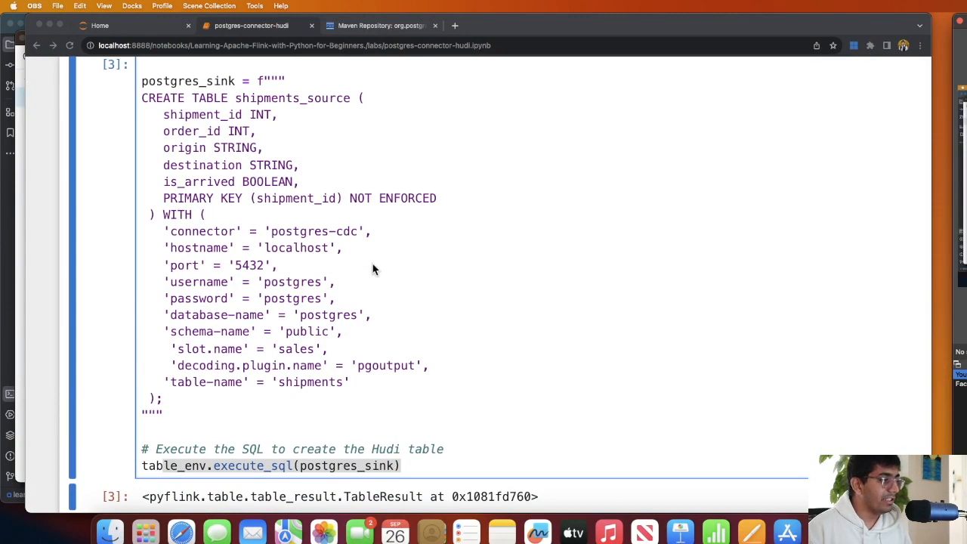
Highlight the Hudi sink's s3a output path, then return to the Create Source cell to re-run it.
scroll("down", 3)
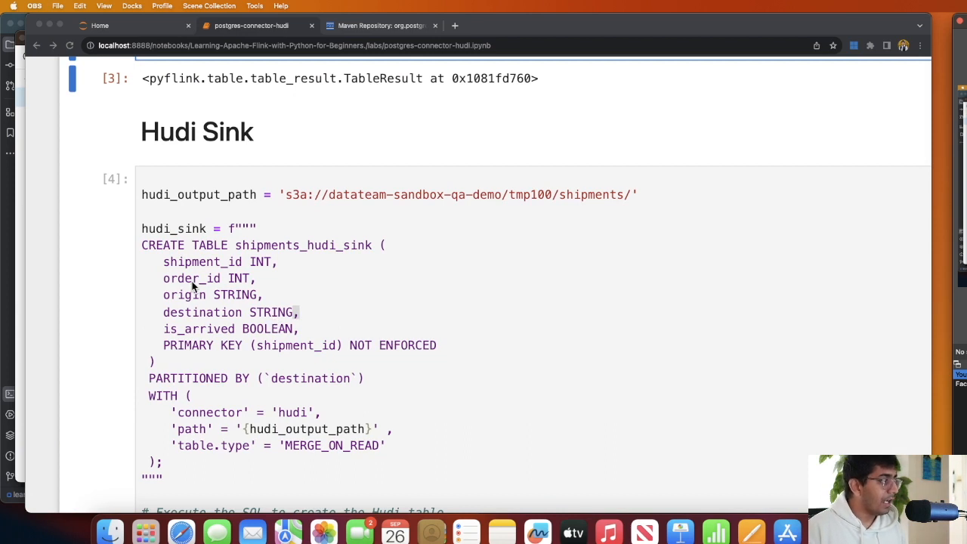
left_click_drag(163, 261, 435, 344)
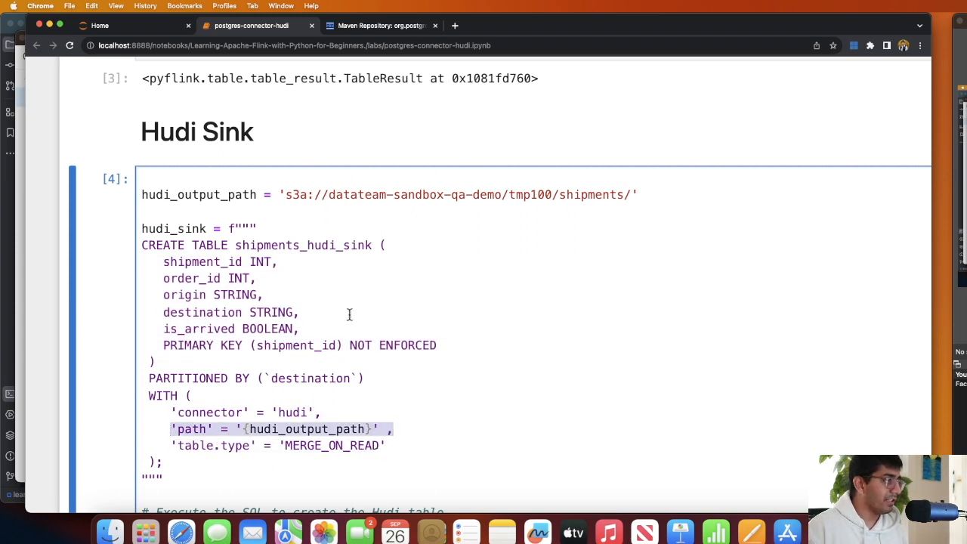
double_click(295, 193)
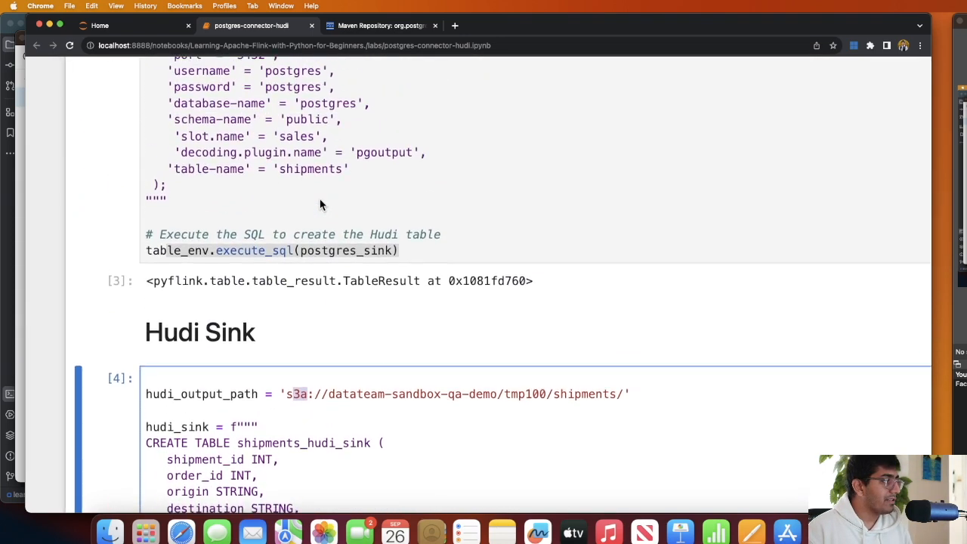
scroll("up", 3)
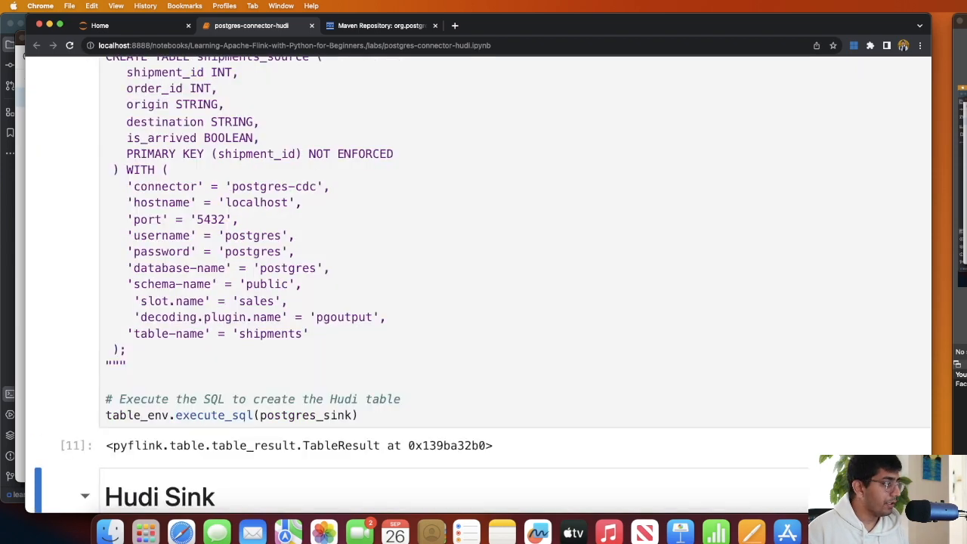
After the Hudi Sink cell runs as [12], highlight the columns in the INSERT INTO shipments_hudi_sink query.
scroll("down", 3)
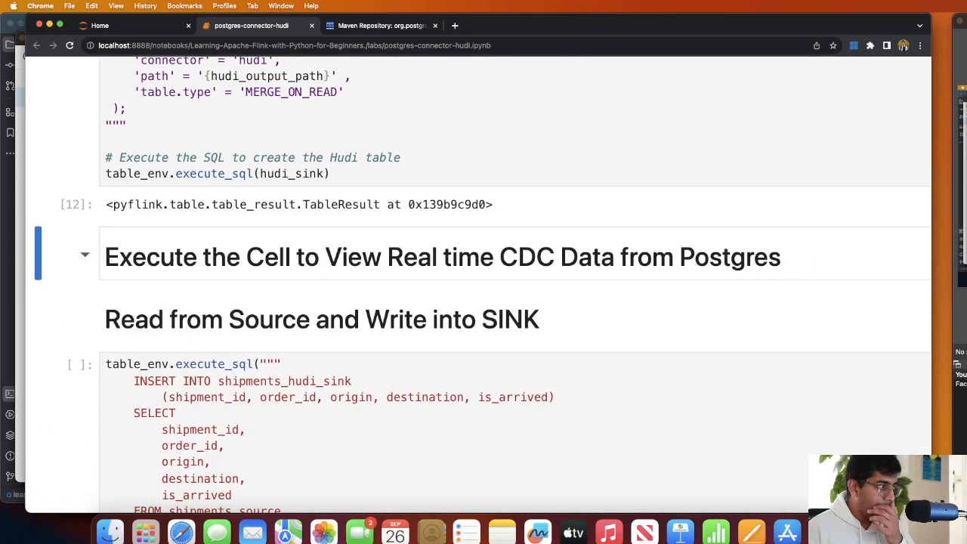
scroll("down", 3)
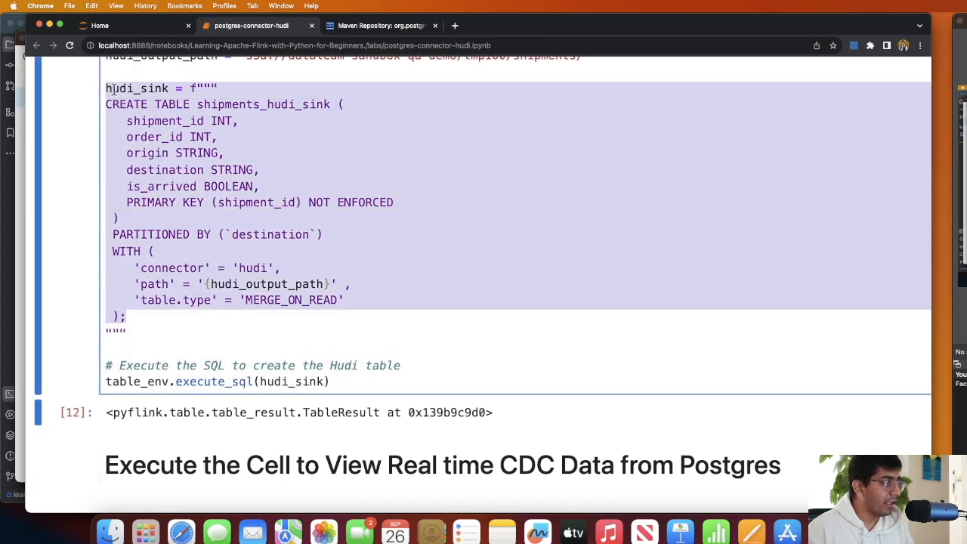
scroll("down", 3)
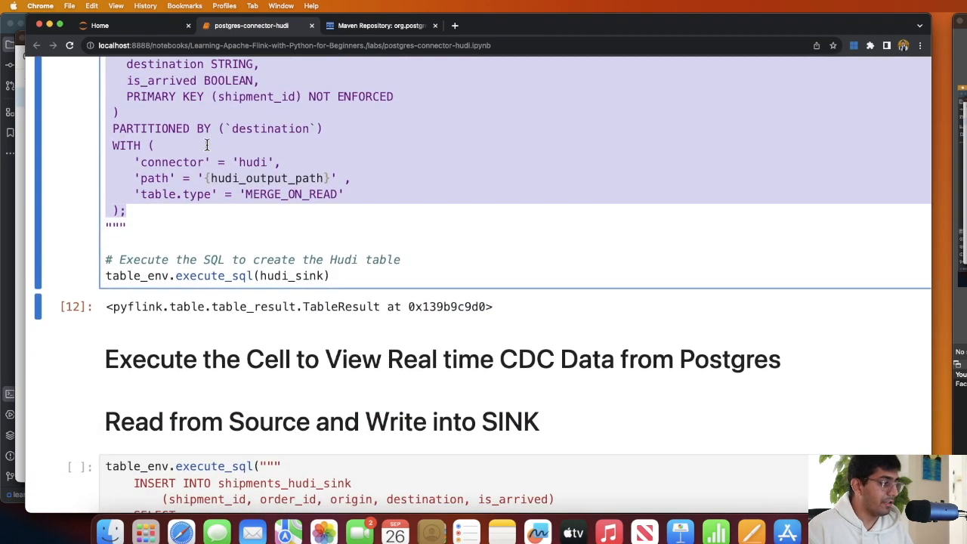
scroll("down", 3)
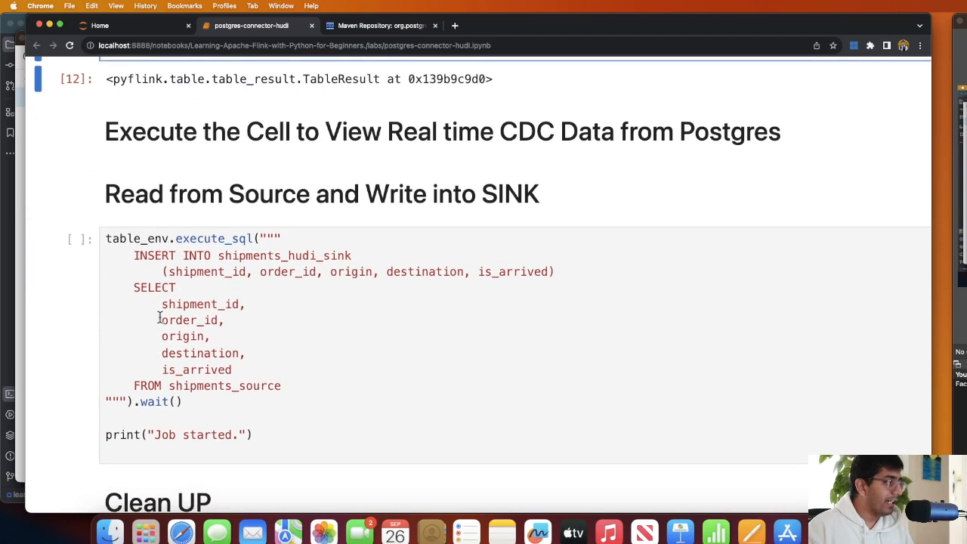
left_click_drag(161, 303, 234, 369)
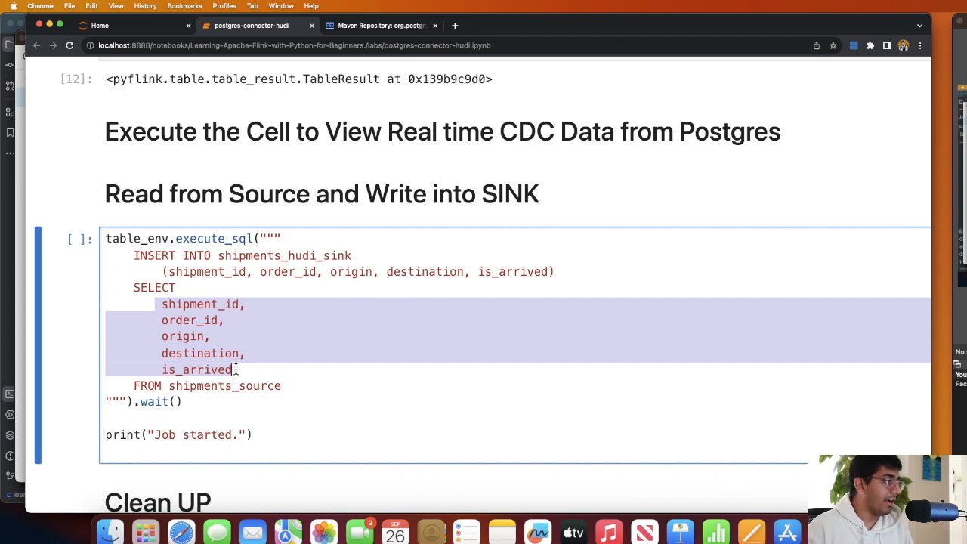
mouse_move(239, 282)
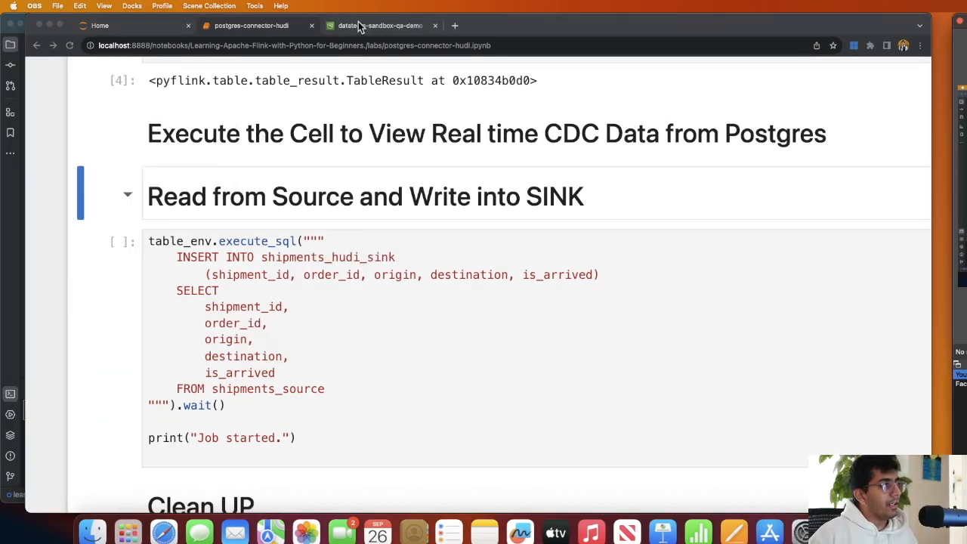
Re-run the Create Source and Hudi Sink cells as [3] and [4] after the kernel restart.
left_click(378, 26)
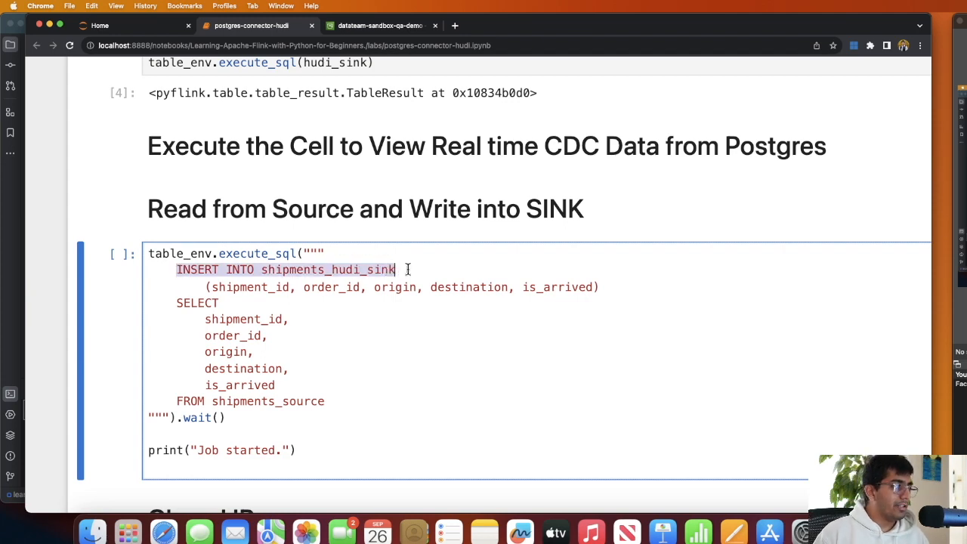
scroll("up", 3)
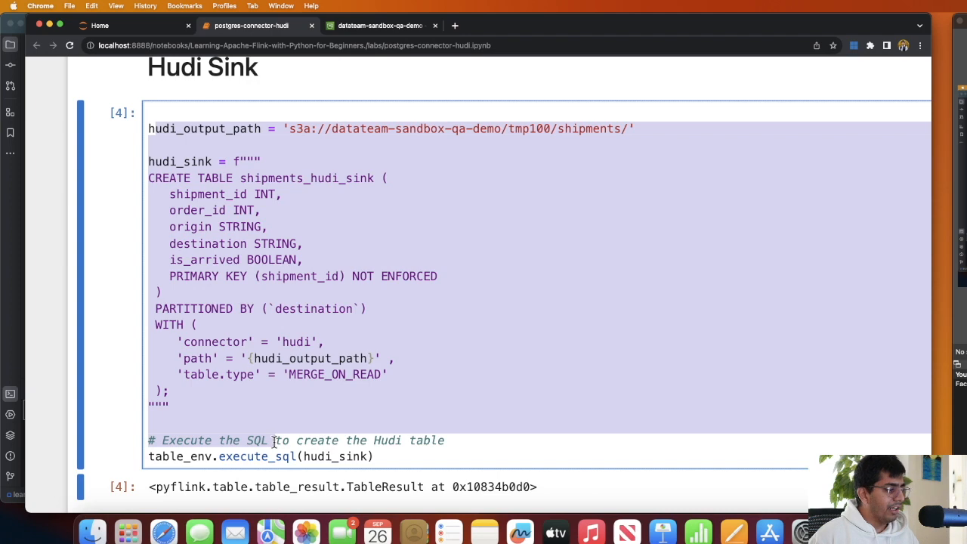
scroll("up", 3)
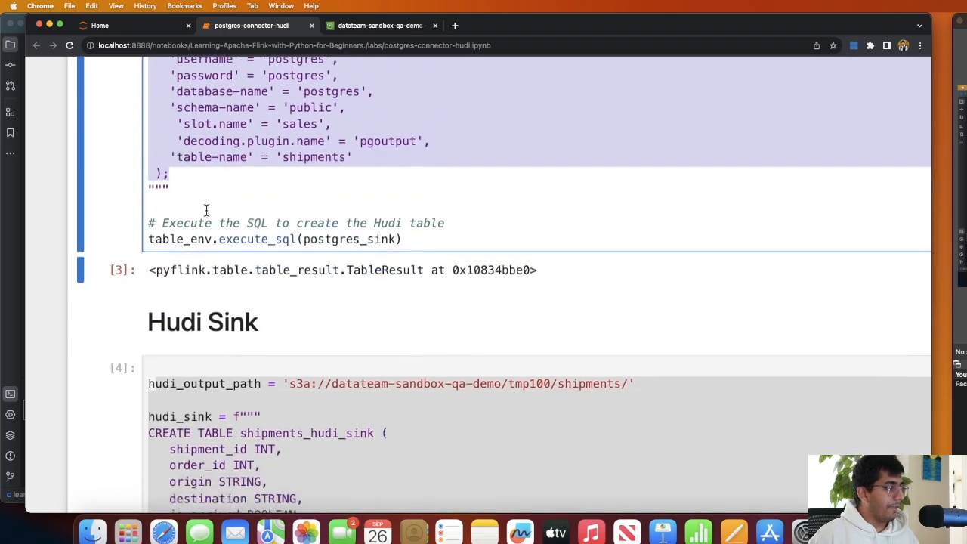
scroll("down", 3)
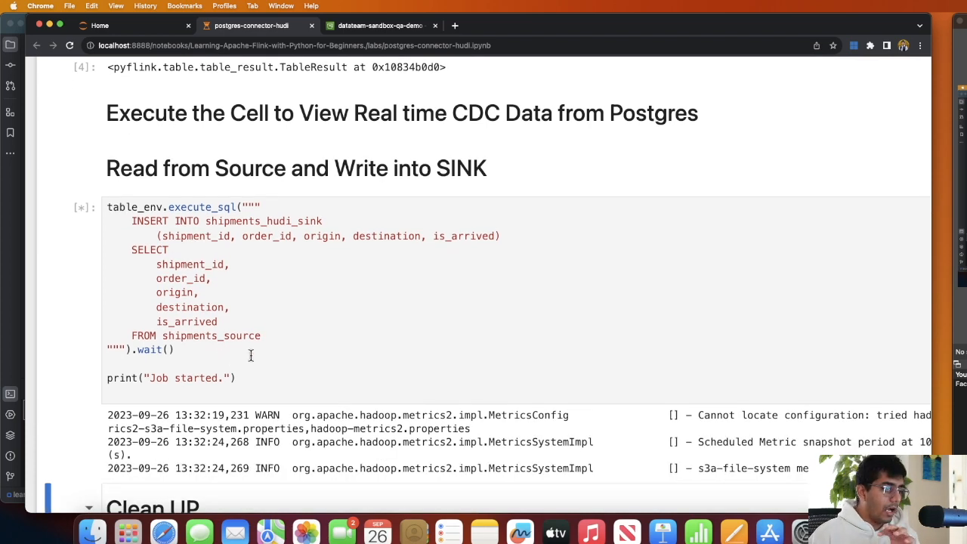
Follow the running INSERT INTO shipments_hudi_sink job's Hadoop metrics log output.
scroll("down", 3)
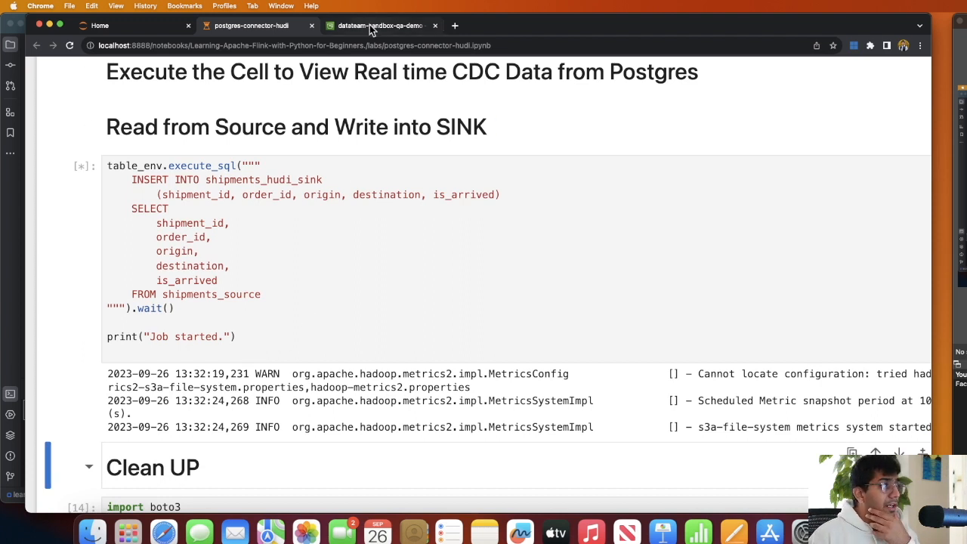
Browse tmp100/shipments/.hoodie/ in S3, refresh its listing, and return to the shipments folder.
left_click(380, 24)
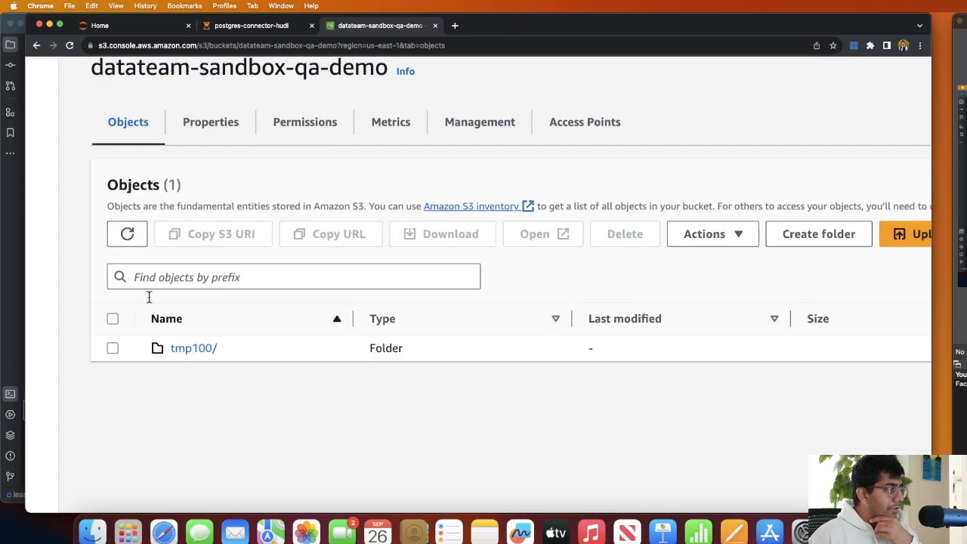
left_click(194, 347)
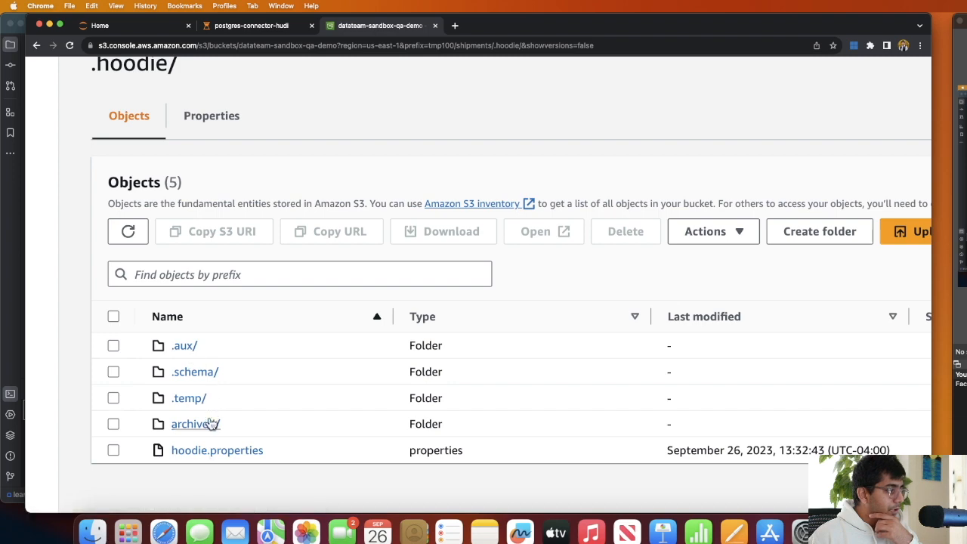
mouse_move(188, 423)
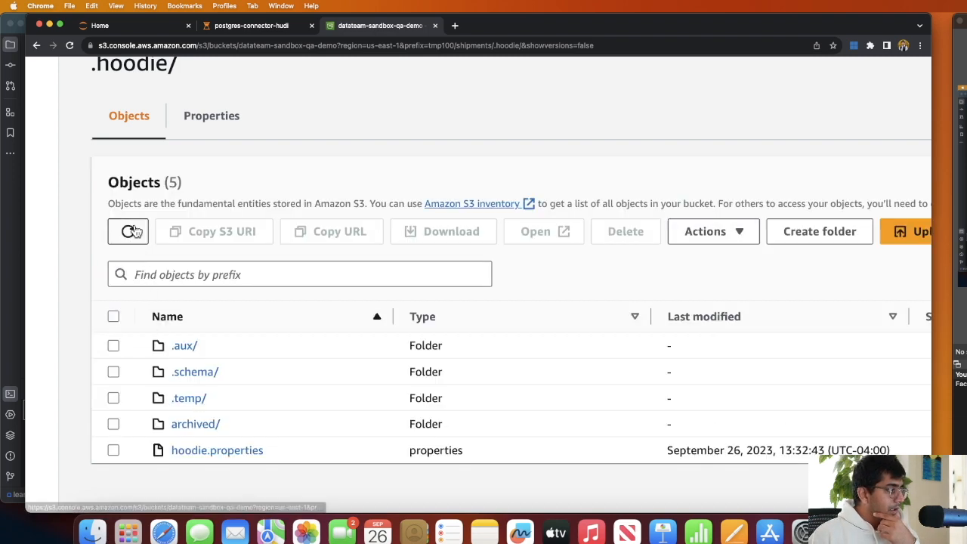
left_click(127, 231)
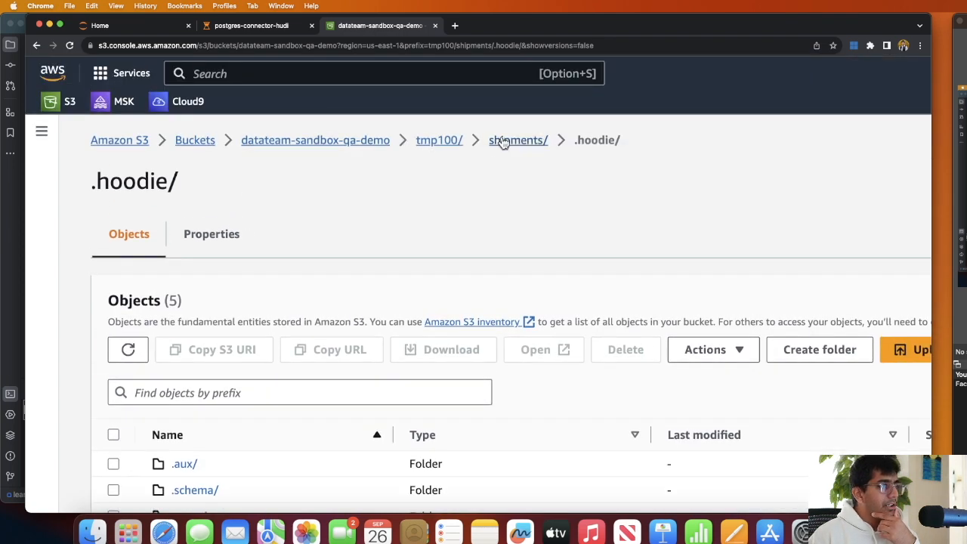
left_click(254, 24)
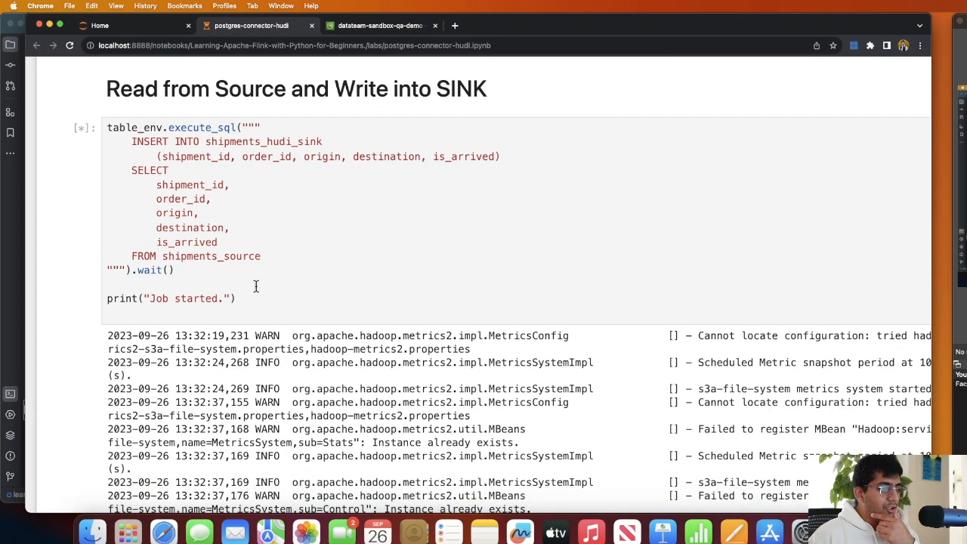
Scroll through the streaming job's growing Hadoop metrics log output.
scroll("down", 3)
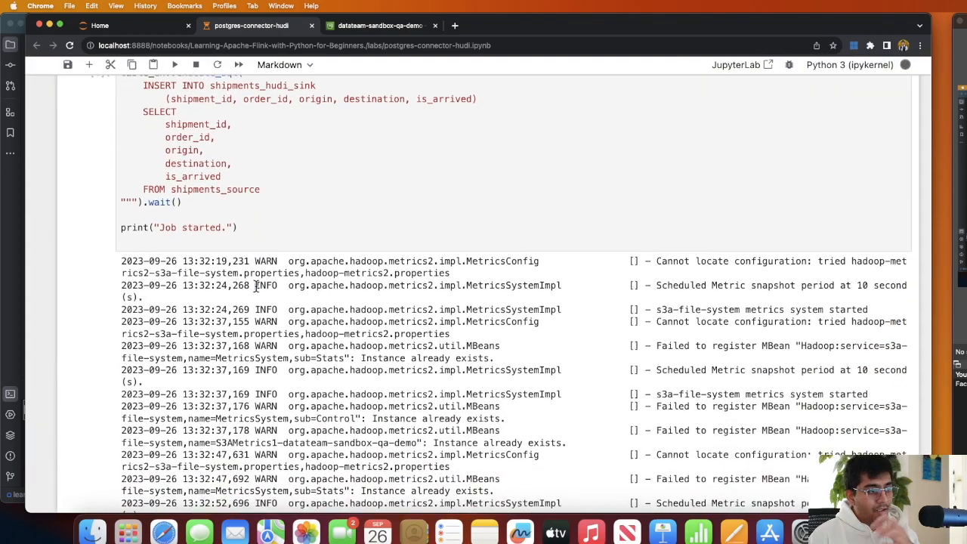
scroll("down", 3)
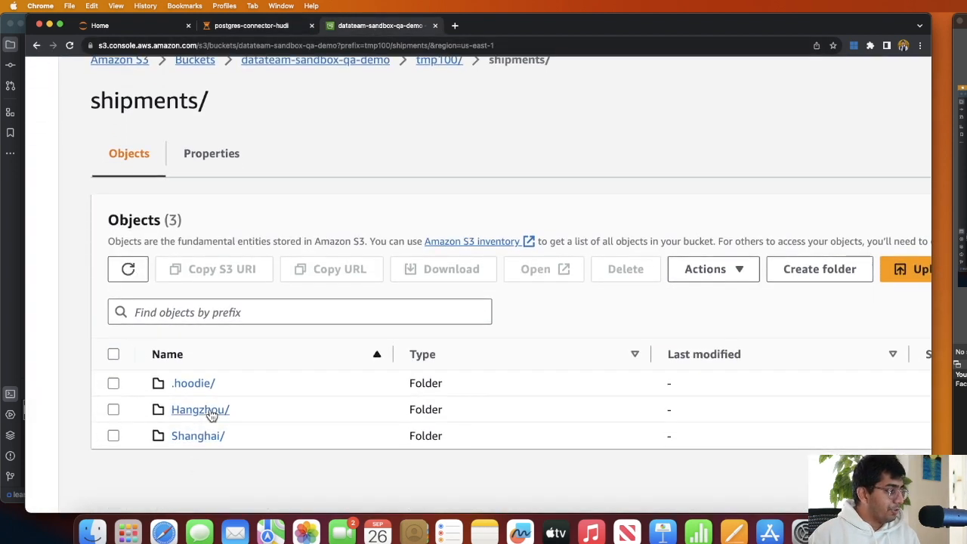
Inspect the Hangzhou/ partition's Hudi log file and .hoodie_partition_metadata, then return to shipments/ and the notebook.
left_click(199, 409)
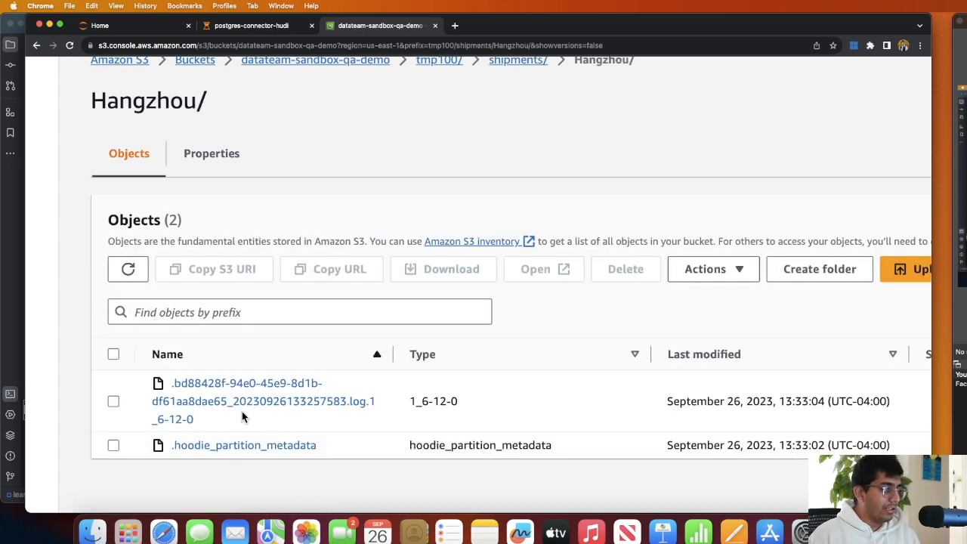
left_click(518, 61)
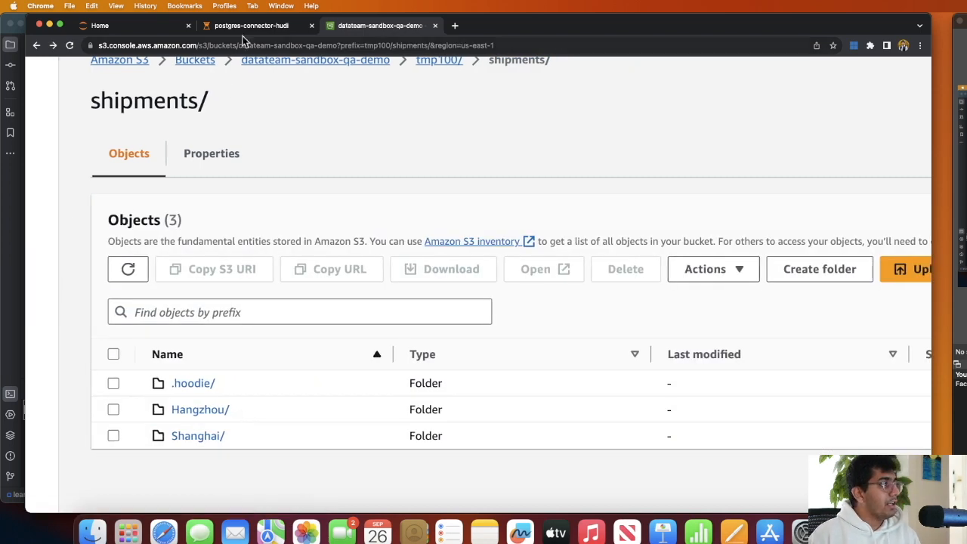
left_click(249, 24)
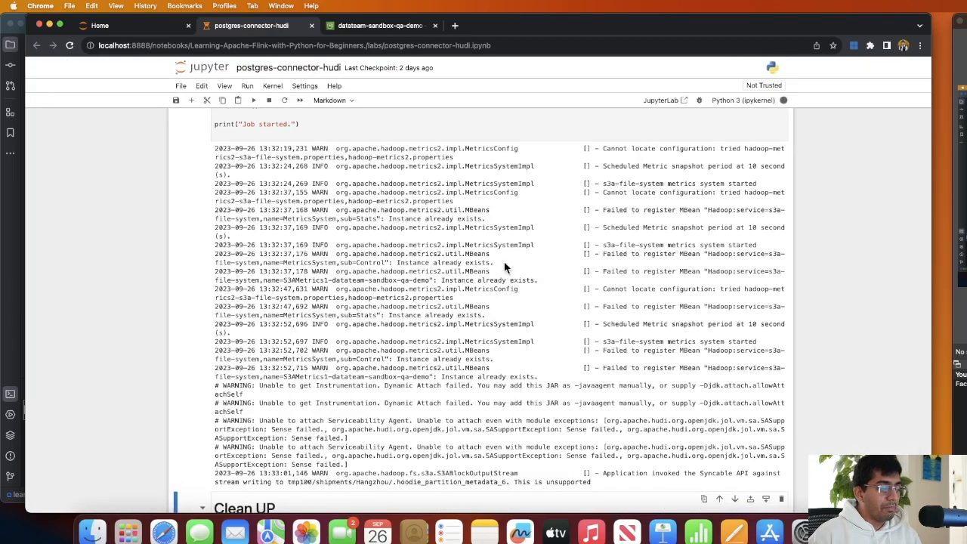